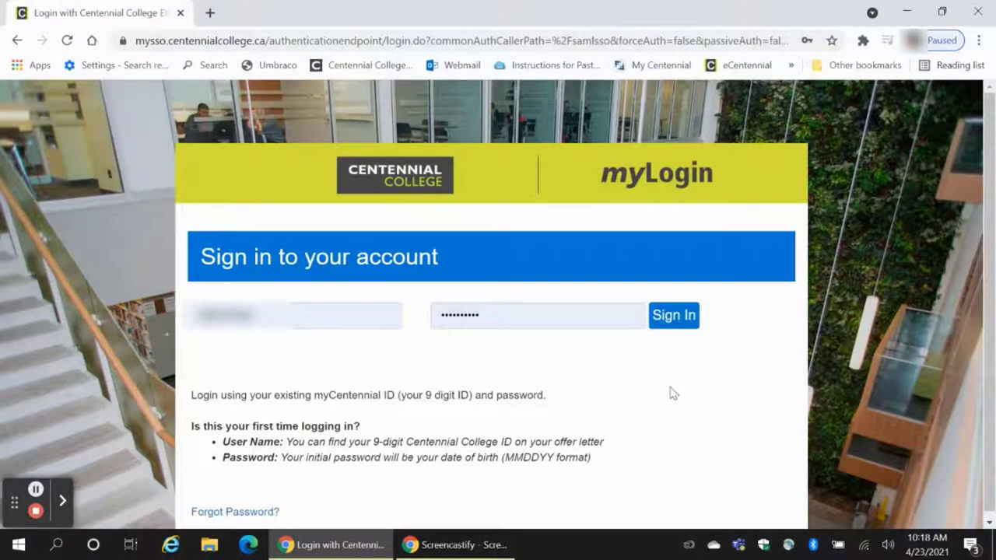
mouse_move(675, 331)
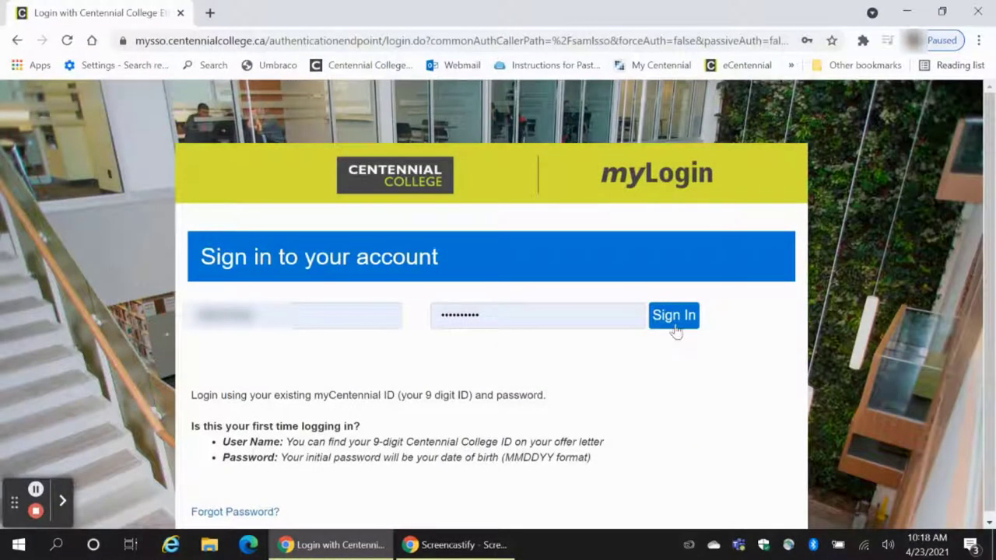
Submit the entered myCentennial ID and password to sign in.
left_click(673, 315)
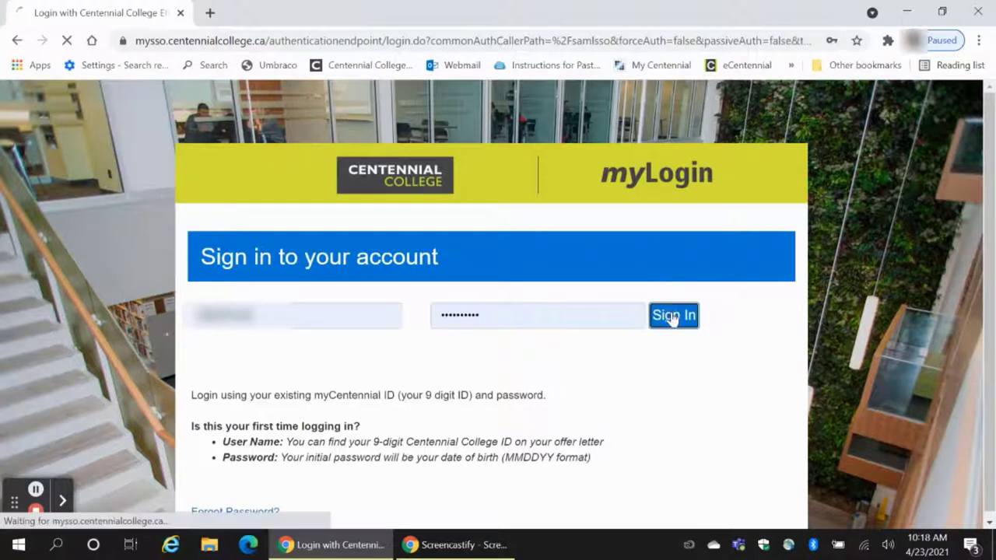
From the myCentennial home page, open Office 365 Email in a new tab.
left_click(674, 315)
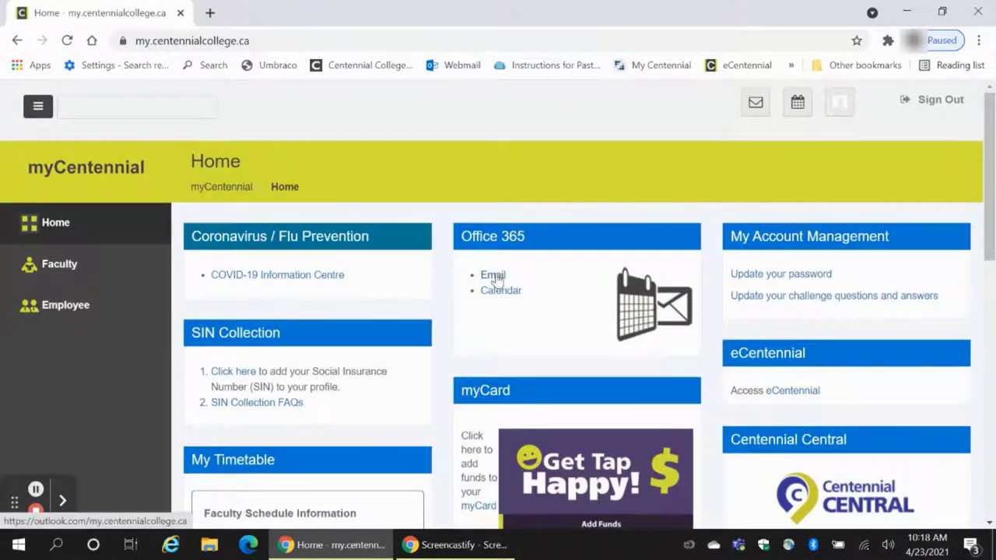
left_click(493, 274)
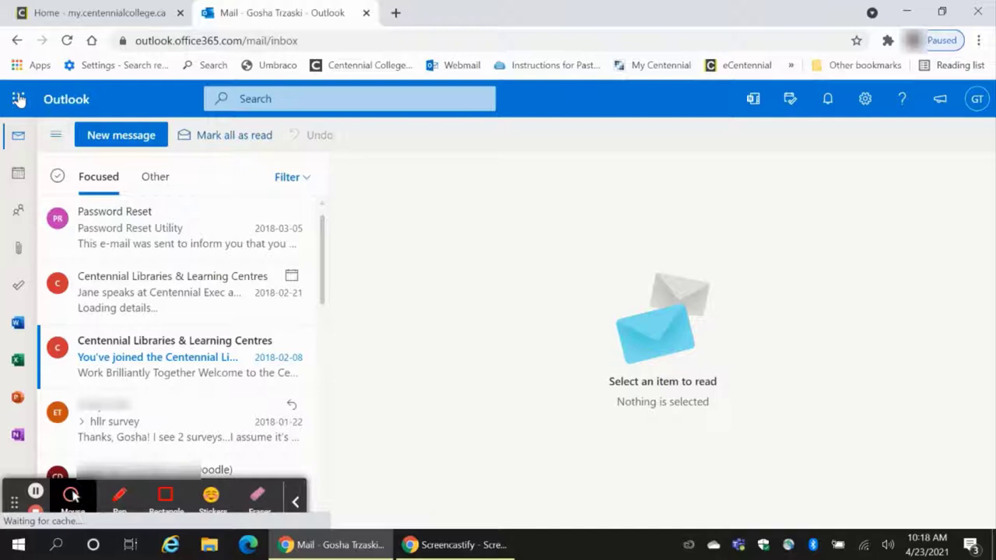
Use the Outlook app launcher to switch to Microsoft Teams.
left_click(19, 99)
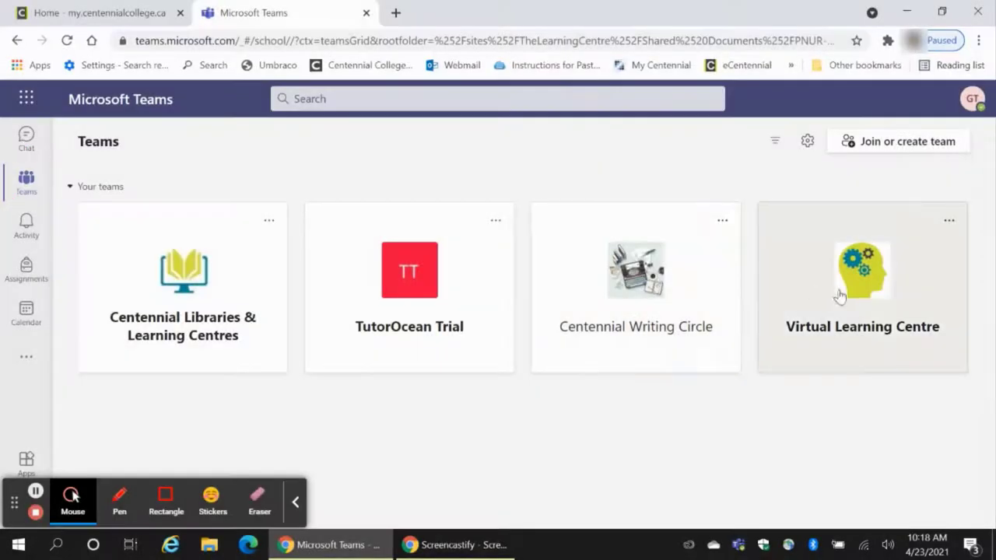
Open the Virtual Learning Centre team card.
left_click(861, 277)
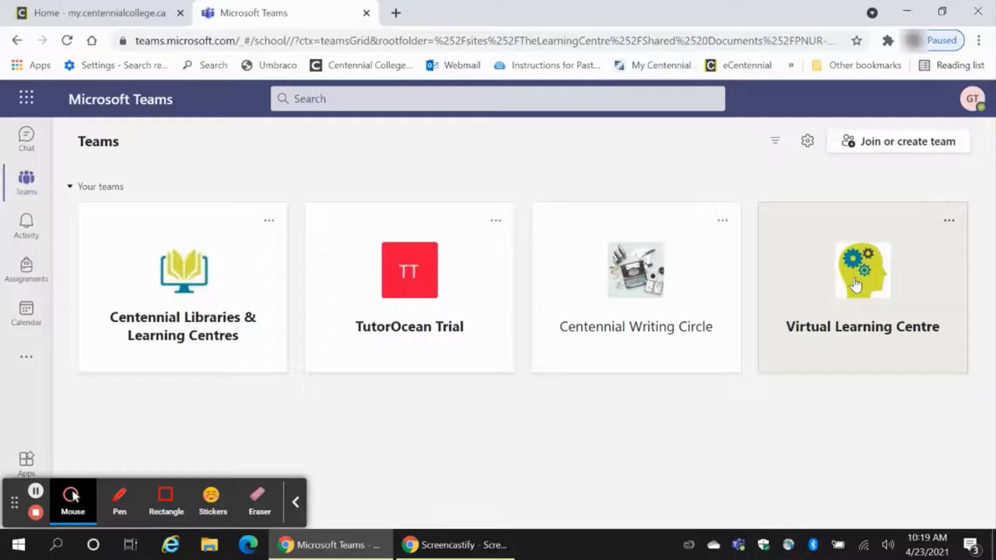
left_click(862, 276)
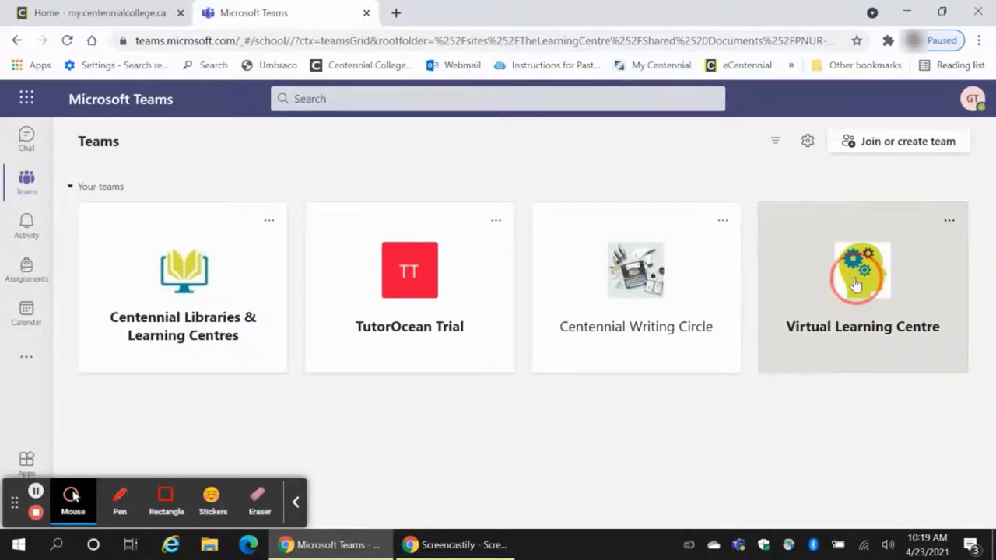
left_click(863, 280)
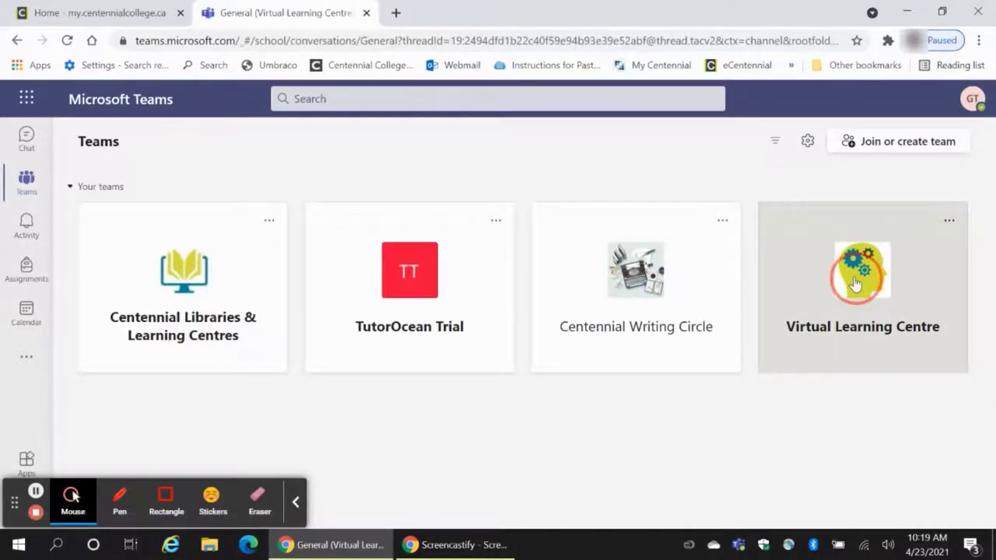
Select the PNUR-104 Learning Circle channel from the channel list.
left_click(862, 280)
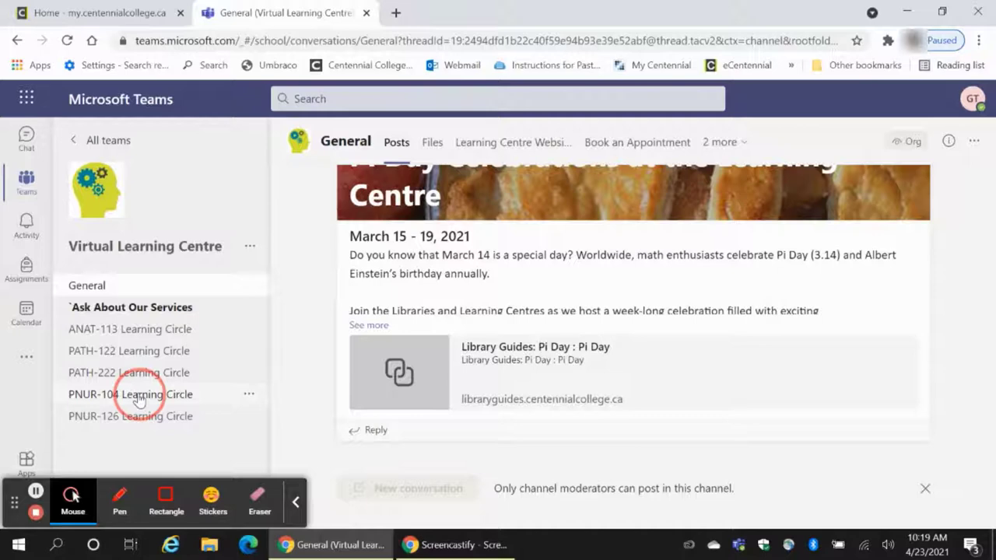
left_click(130, 394)
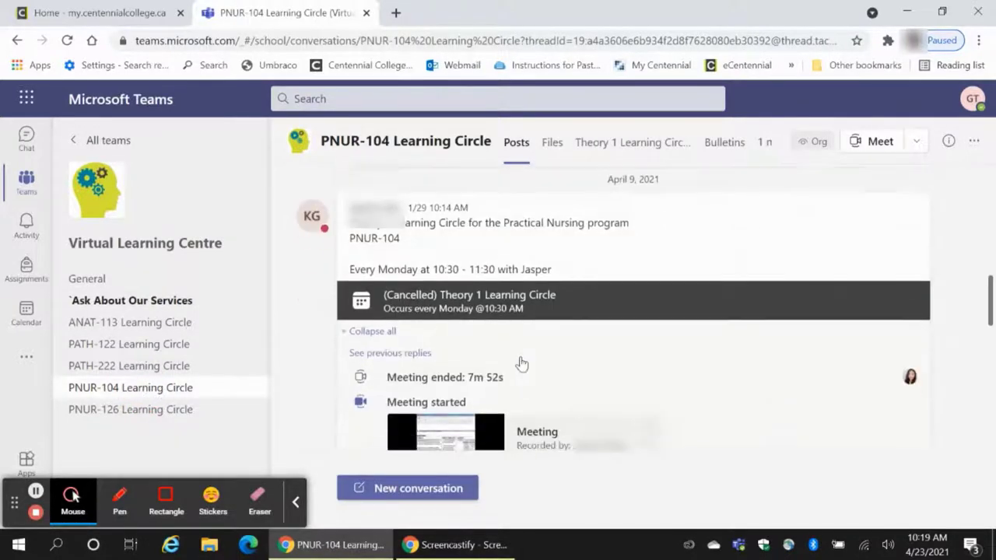
Scroll the channel posts, then switch to the channel's Files area.
scroll("down", 3)
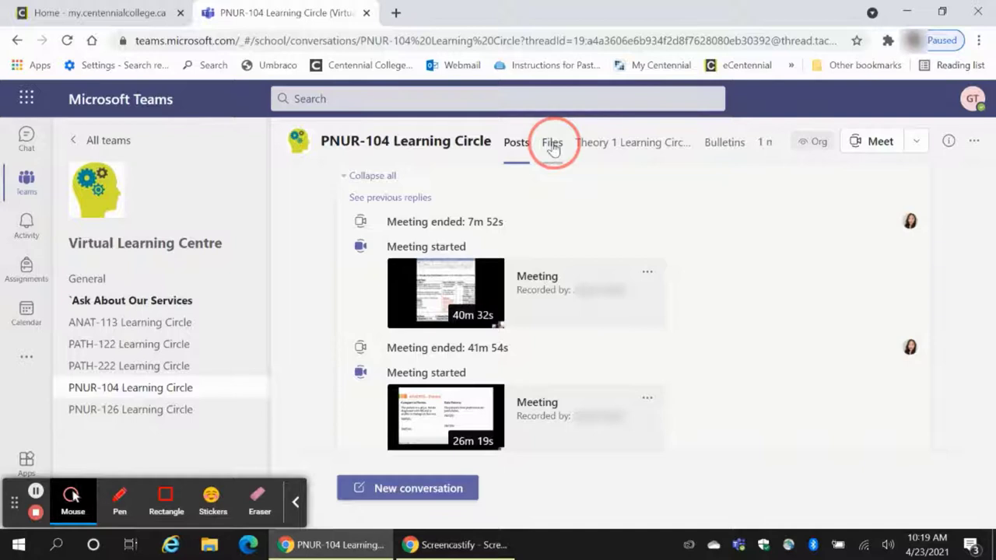
left_click(551, 142)
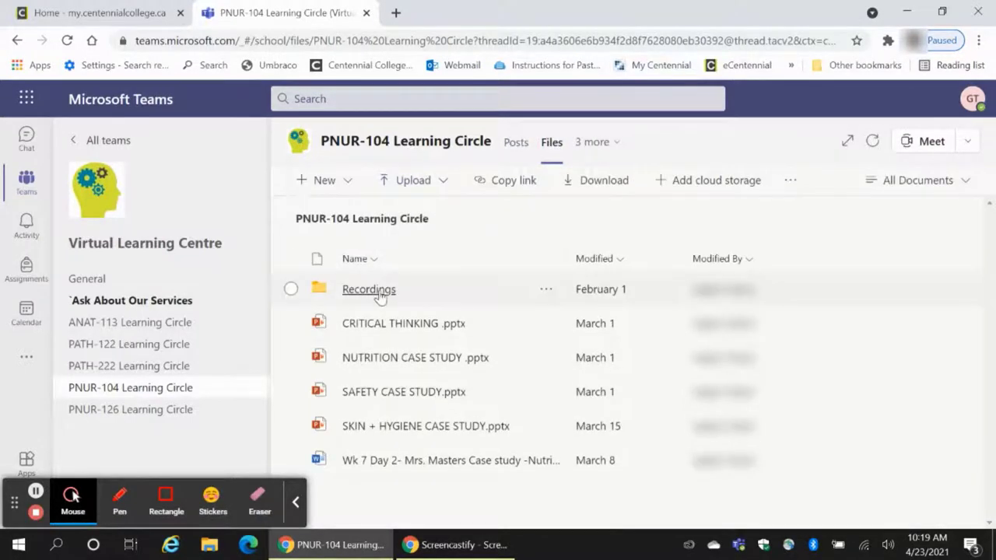
Open W21 LC 04 TERM TEST 2 CASE STUDY PRACTICE.mp4 from the Recordings folder.
left_click(369, 289)
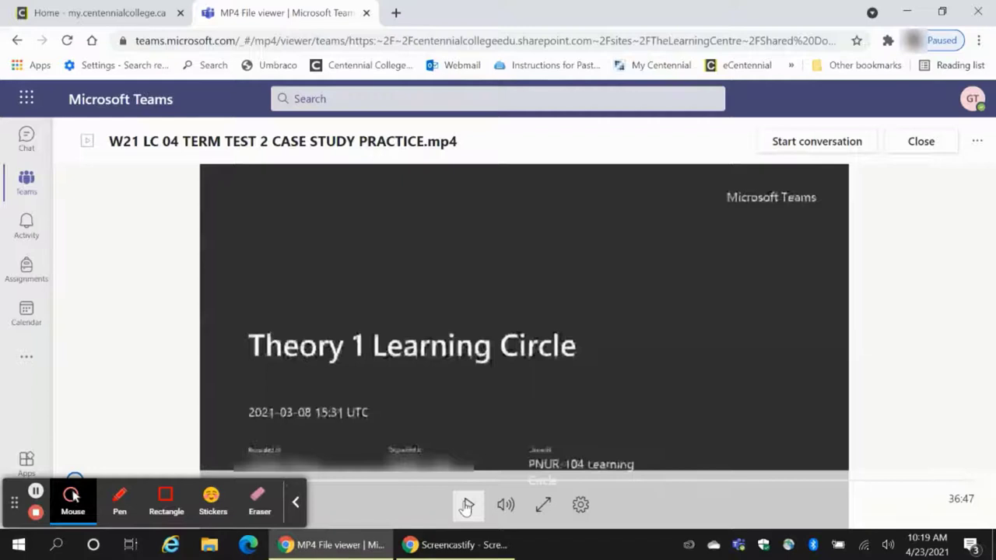
left_click(465, 504)
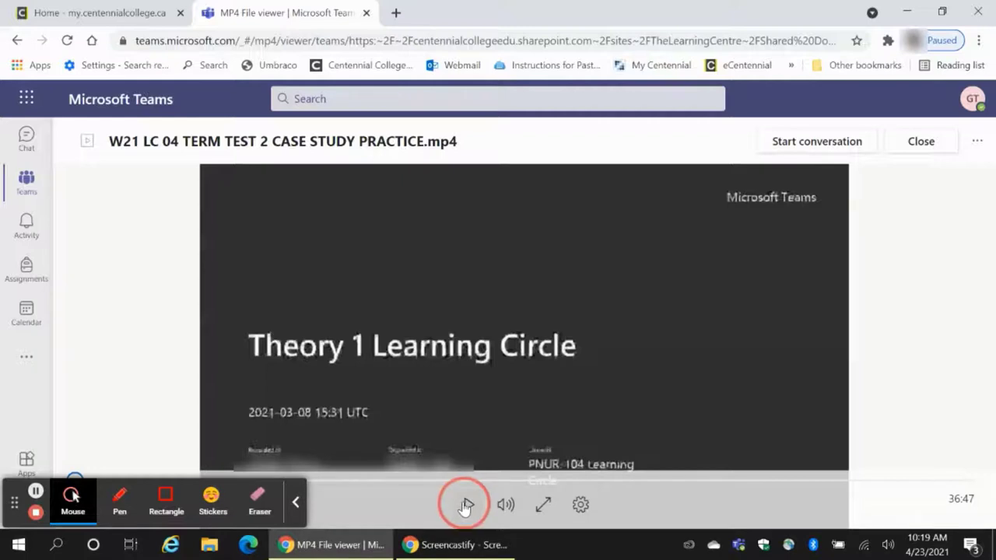